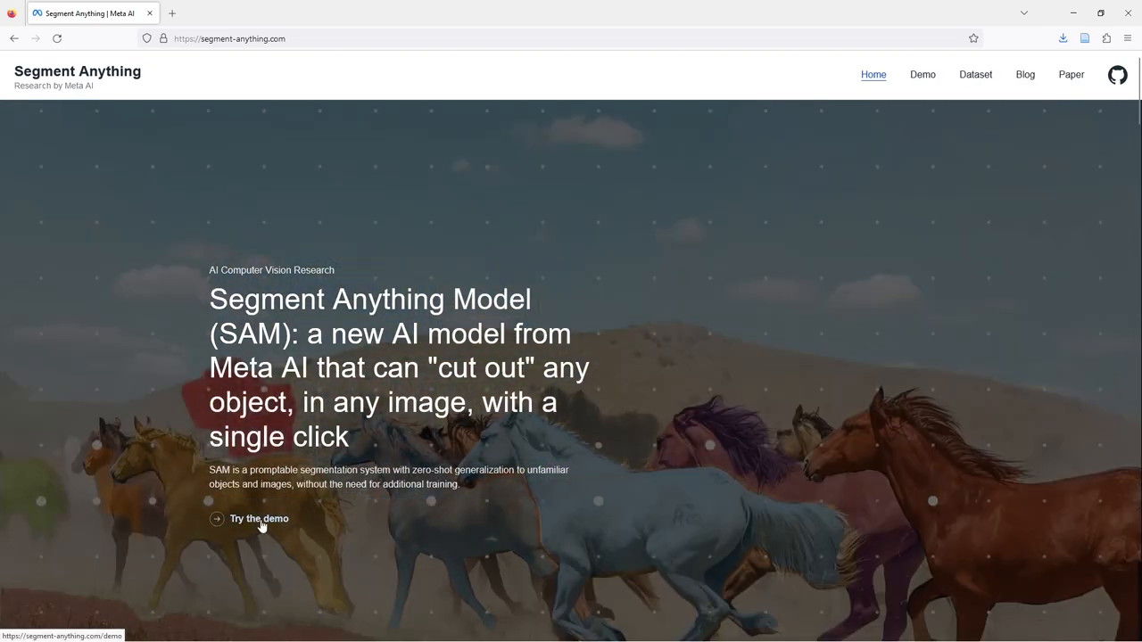
Start the interactive demo, accept its terms, and upload the satellite image imagen.png.
click(259, 517)
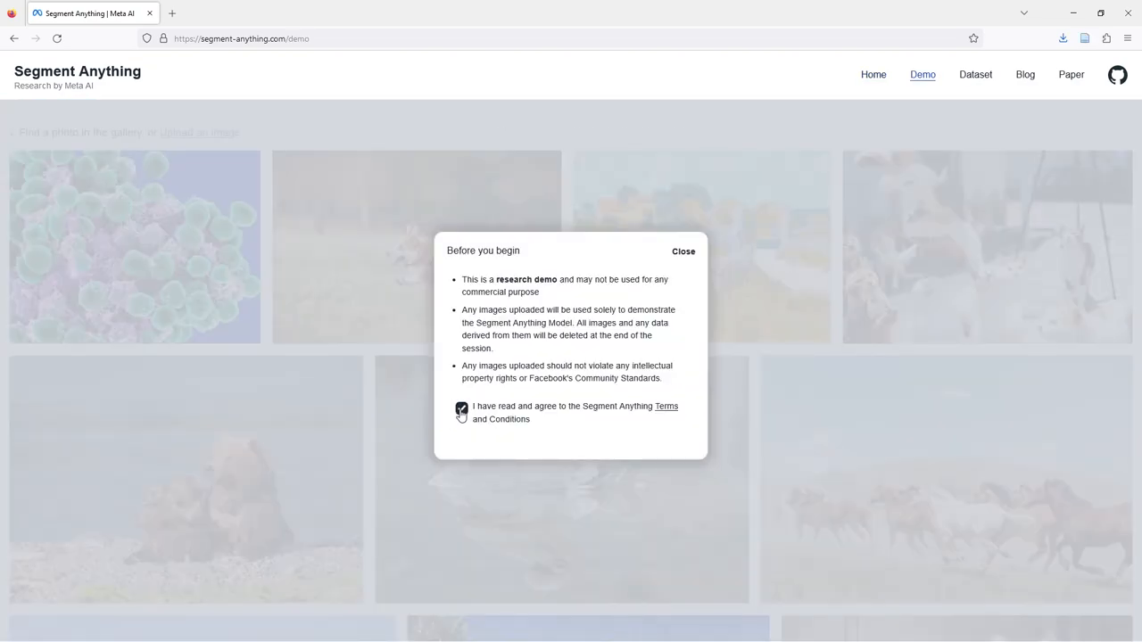
click(684, 250)
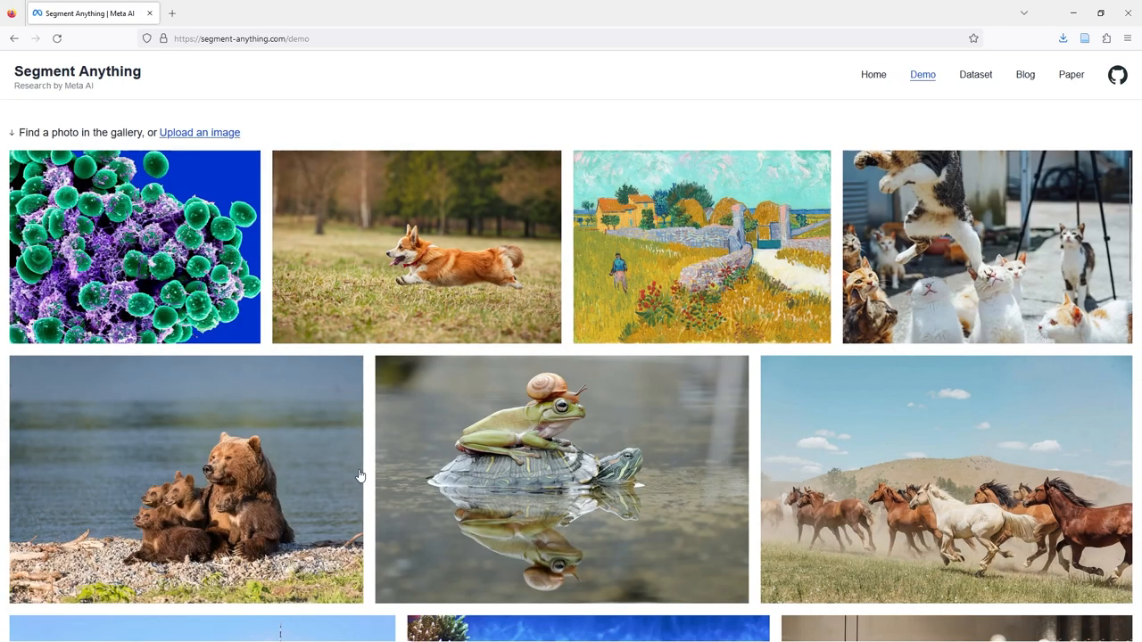
mouse_move(200, 132)
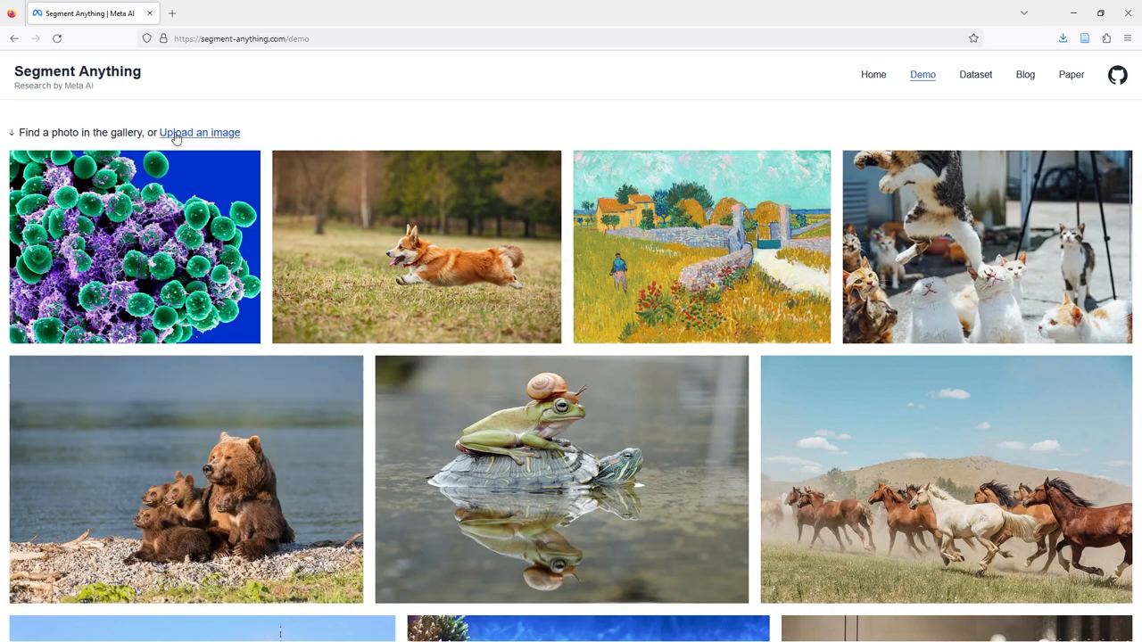
click(200, 132)
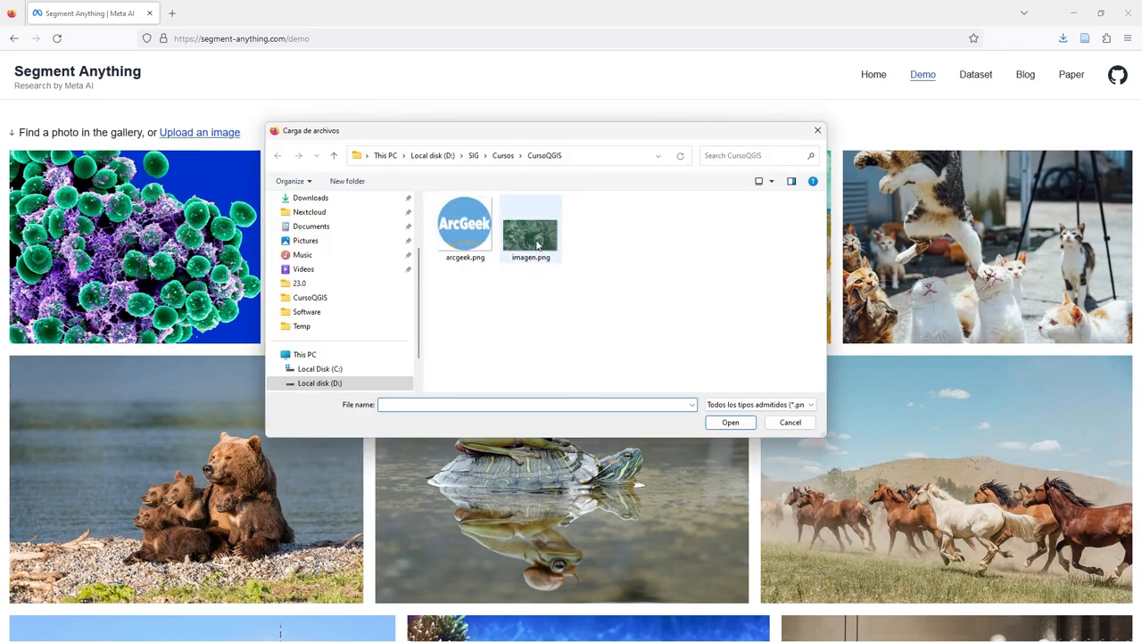
double_click(530, 228)
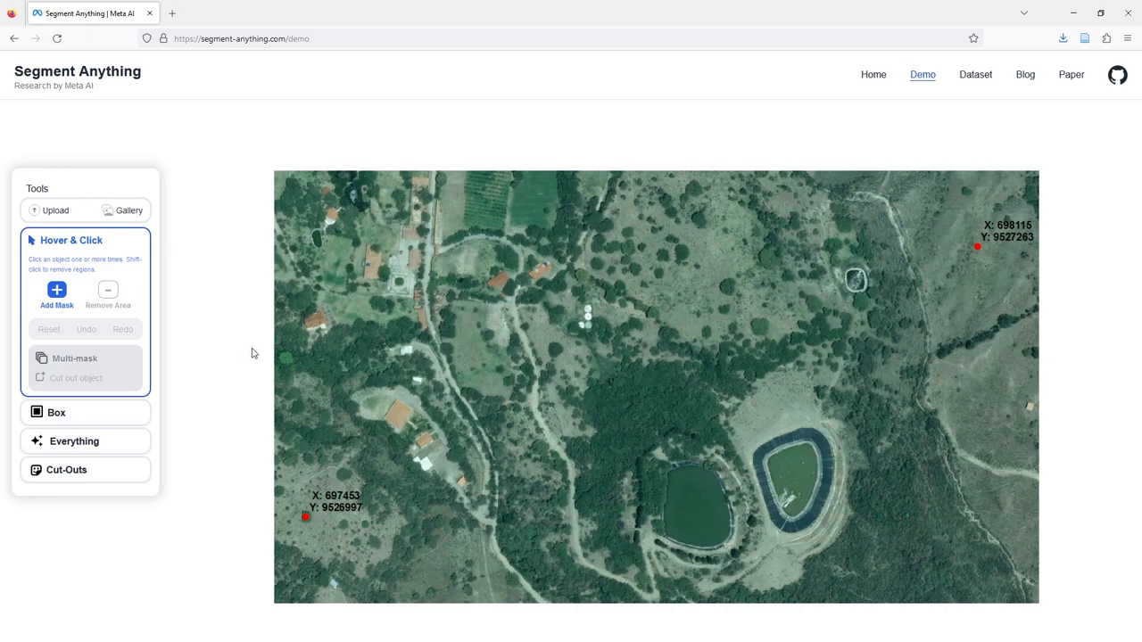
mouse_move(803, 471)
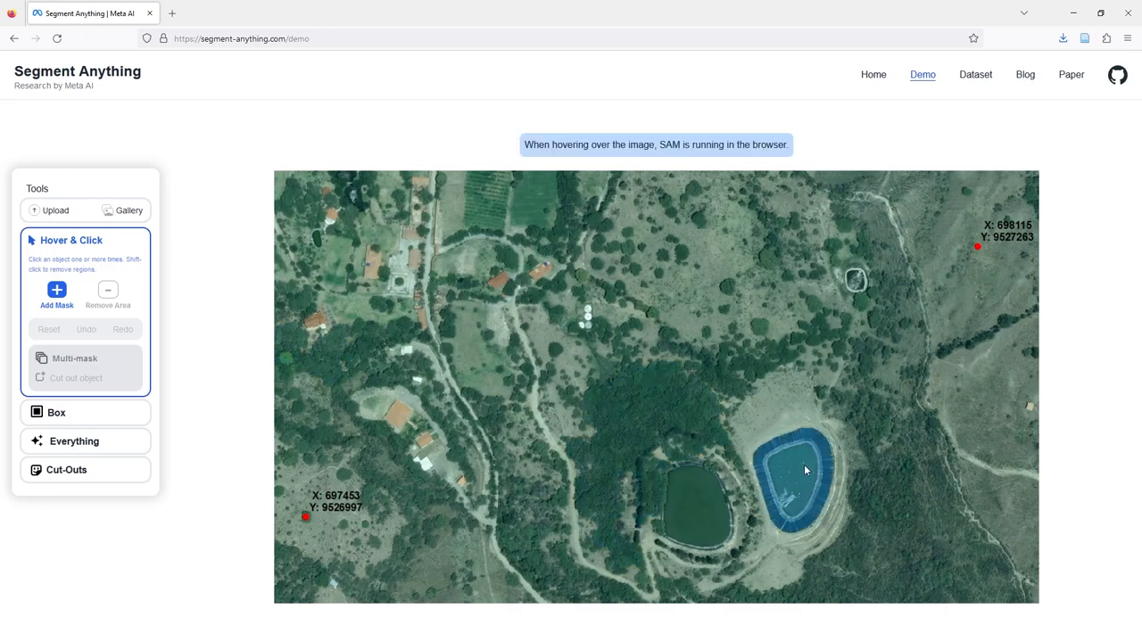
Mask the large pond, then segment everything in the image automatically.
click(803, 473)
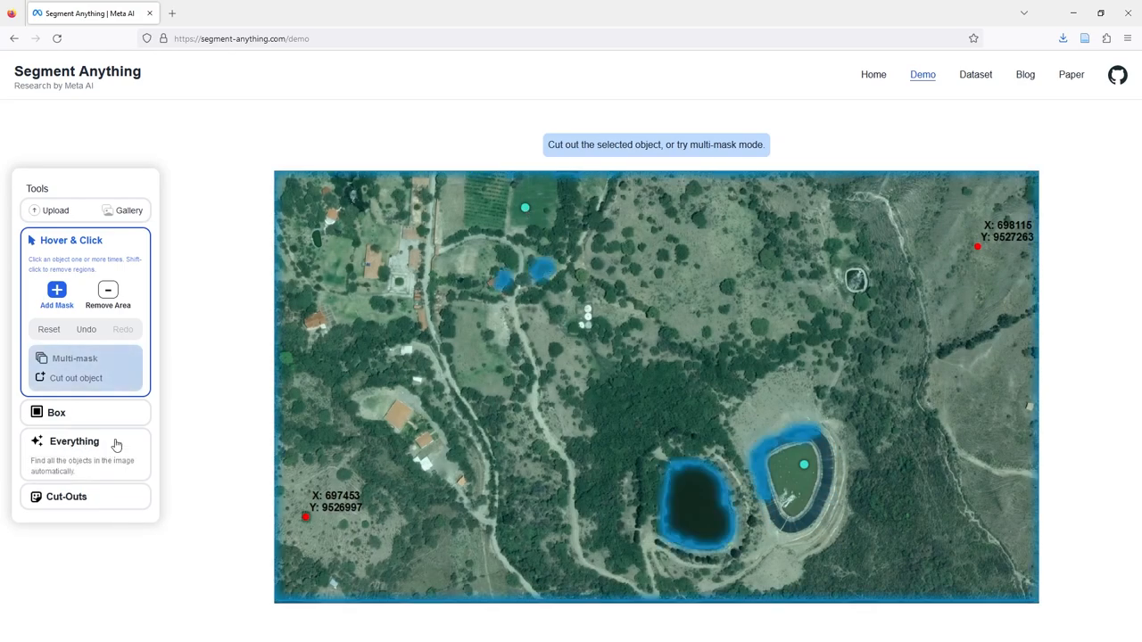
click(75, 441)
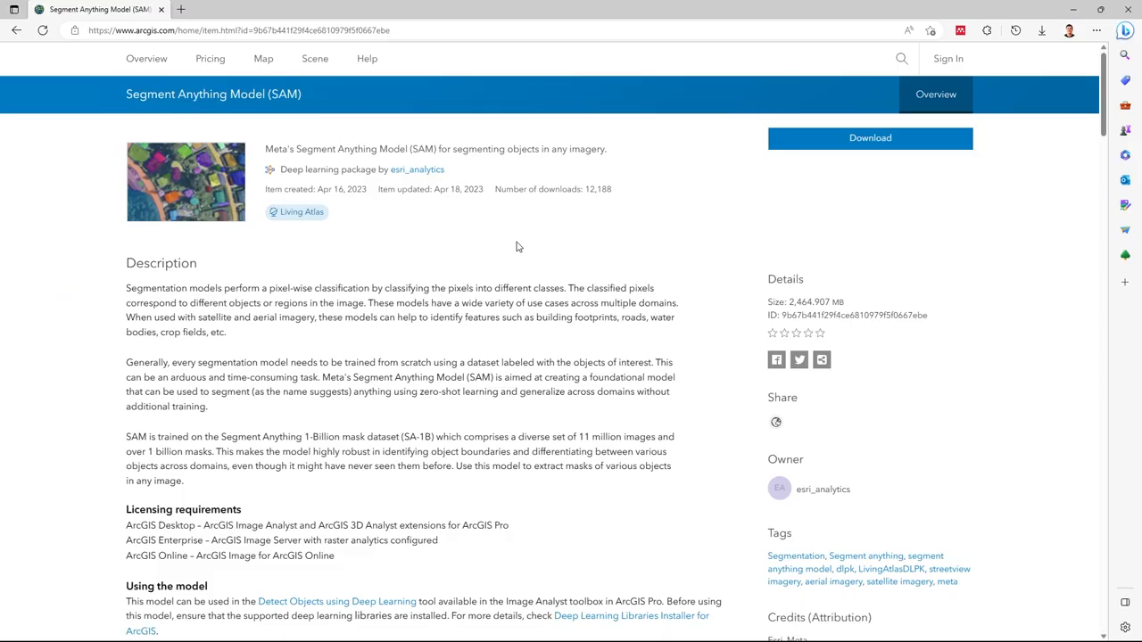
mouse_move(164, 123)
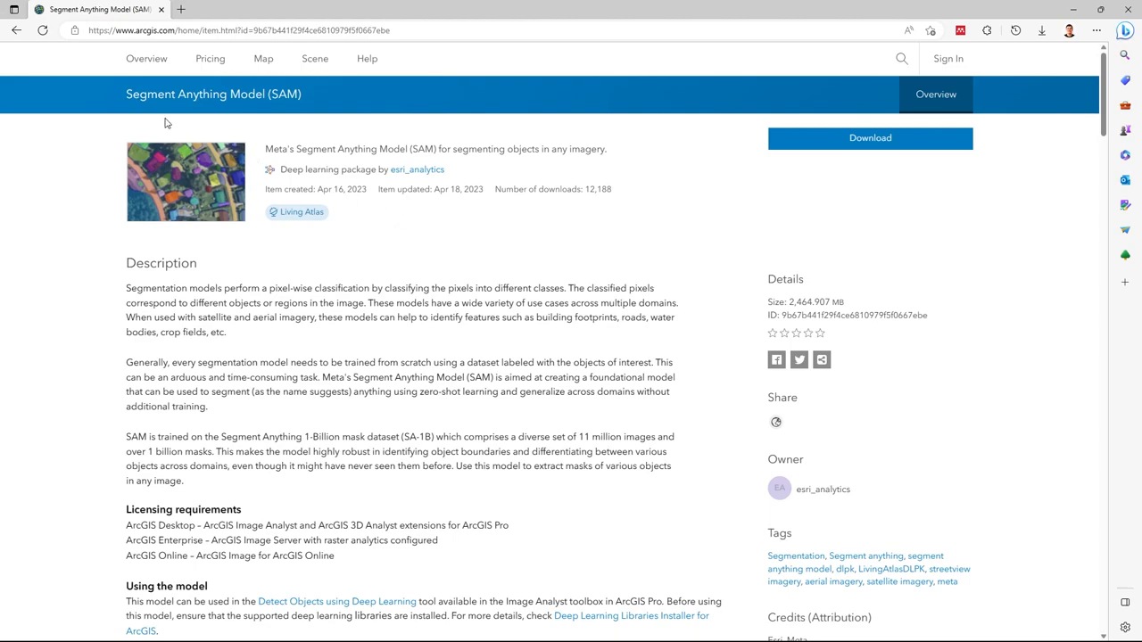
mouse_move(307, 98)
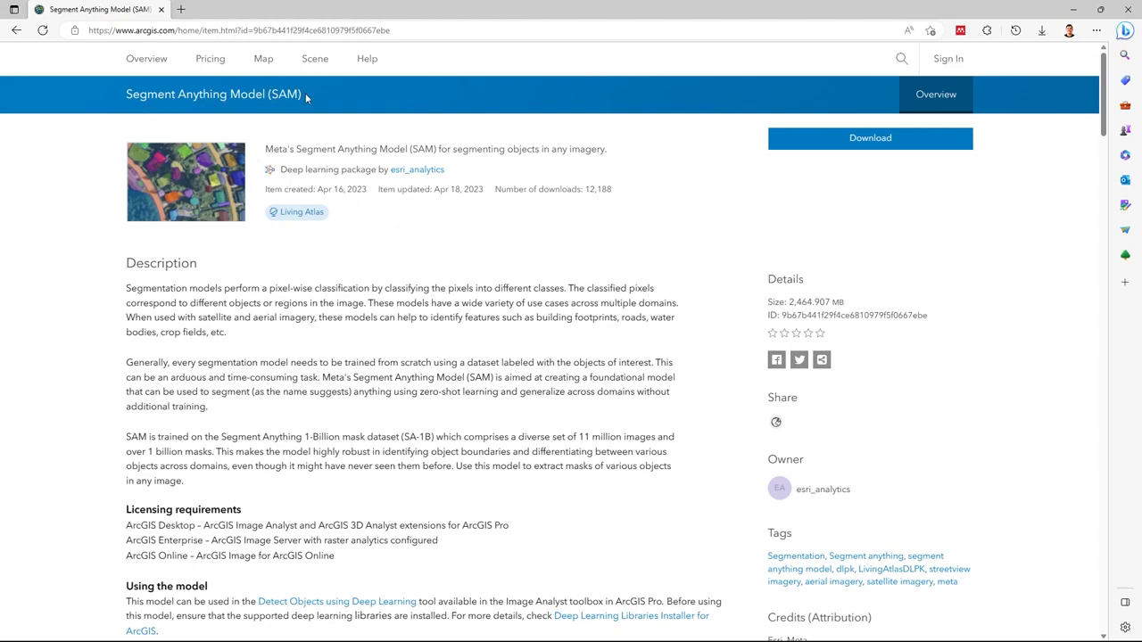
mouse_move(664, 221)
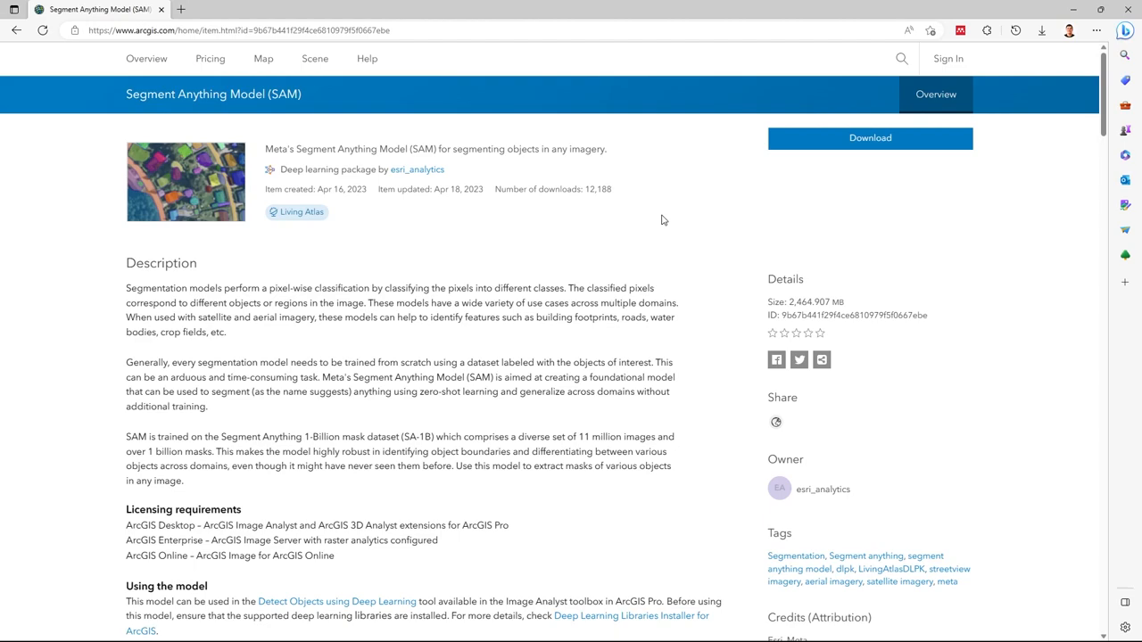
mouse_move(296, 132)
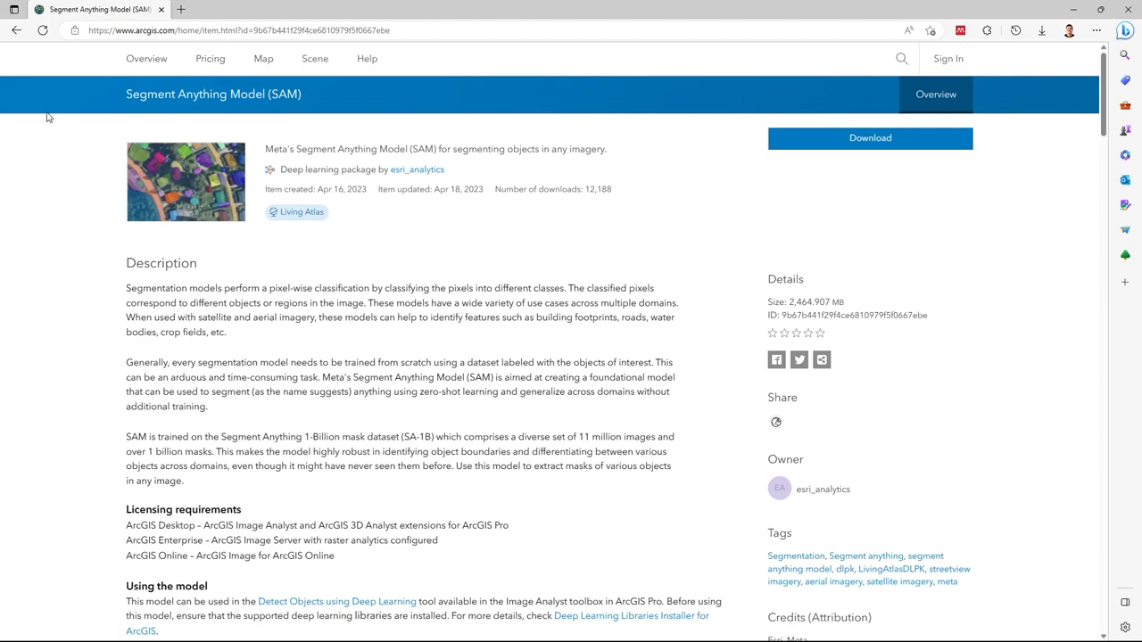
mouse_move(388, 279)
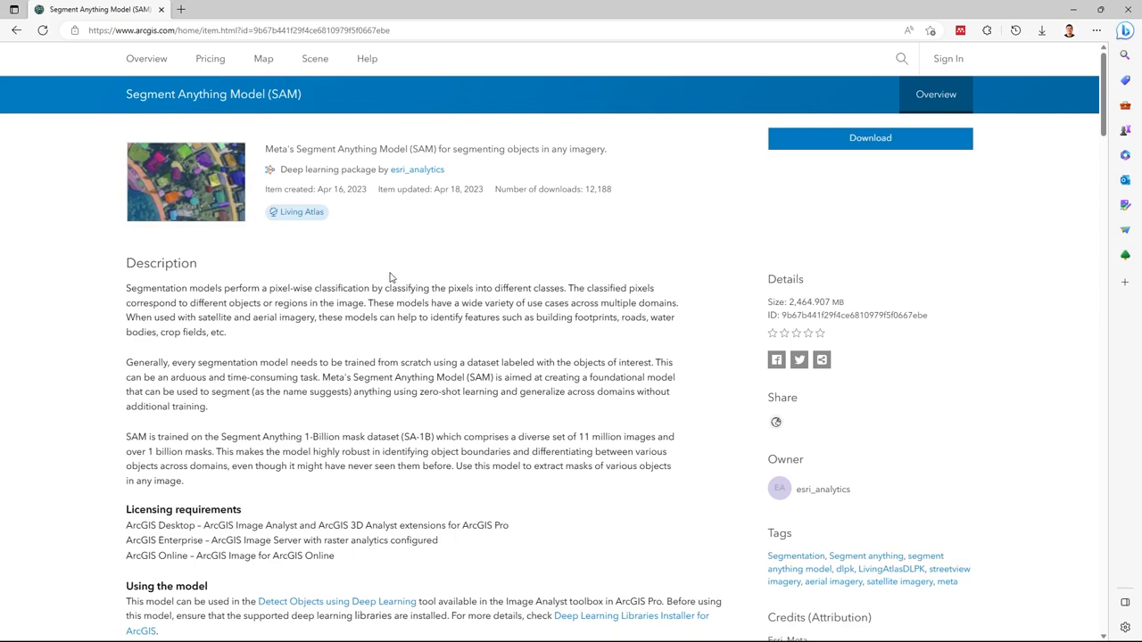
Scroll through the SAM item page and the Deep Learning Libraries download list.
scroll(down, 3)
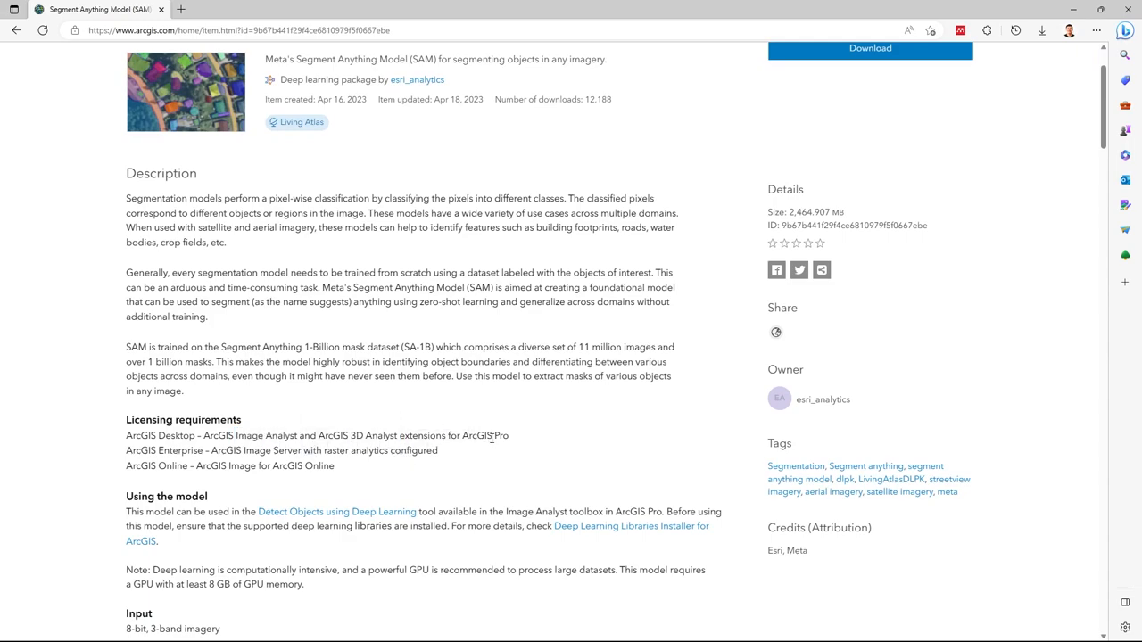
scroll(down, 3)
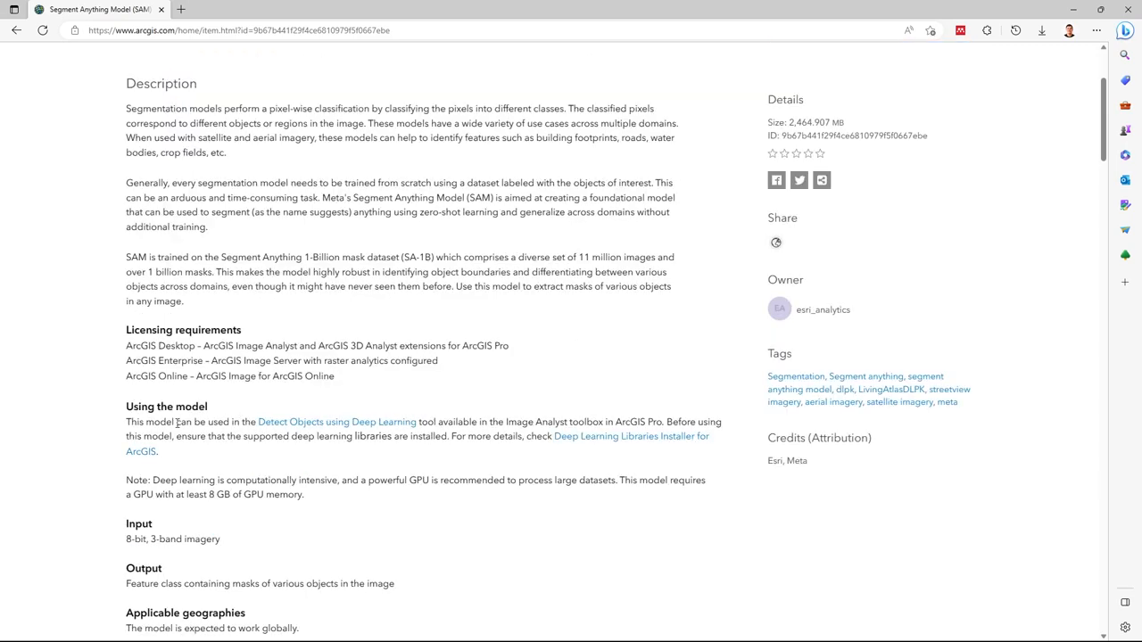
mouse_move(348, 431)
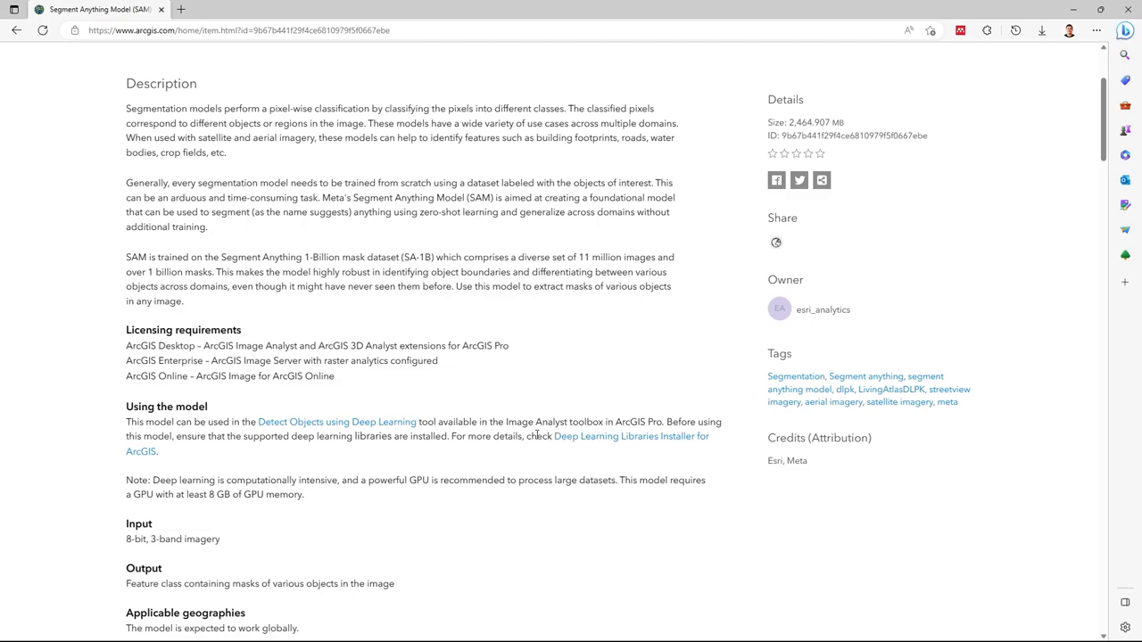
mouse_move(592, 442)
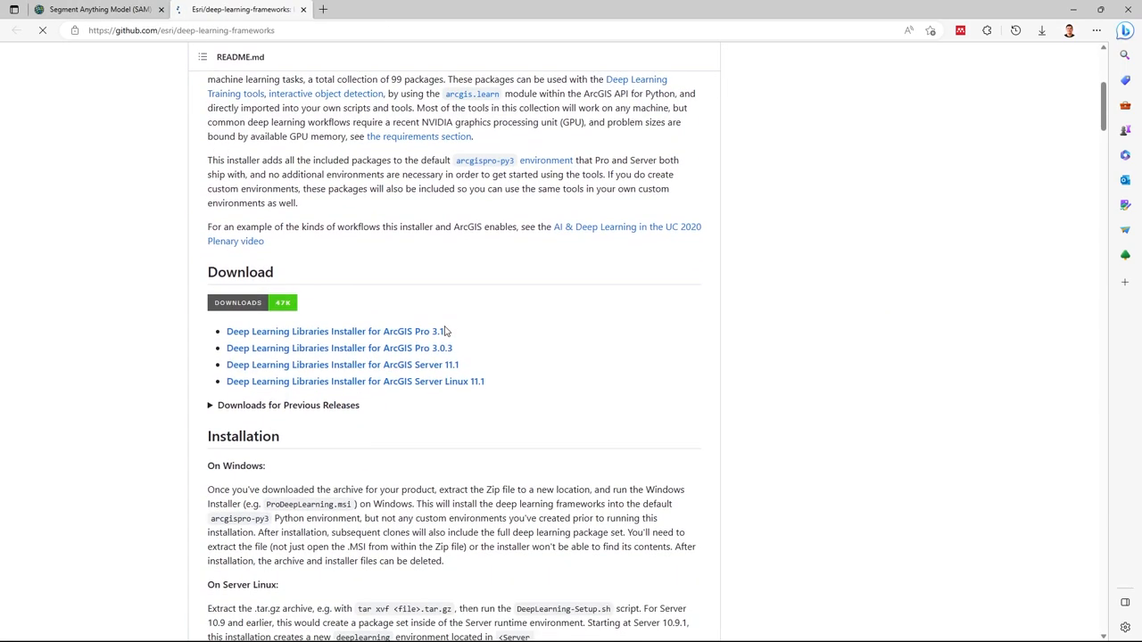
mouse_move(374, 315)
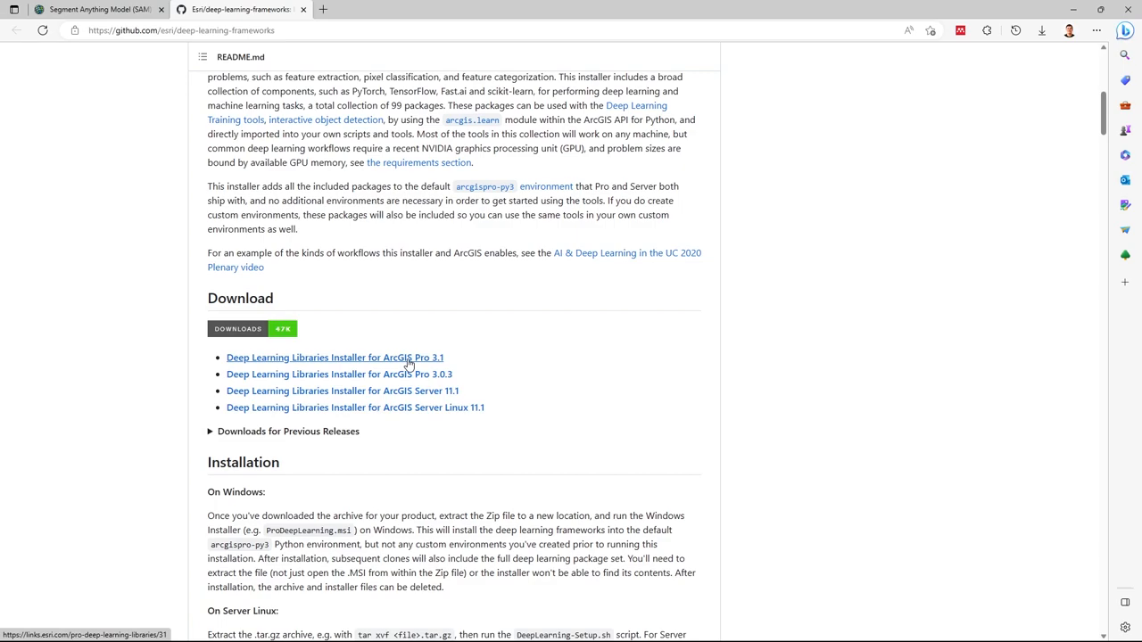
mouse_move(460, 364)
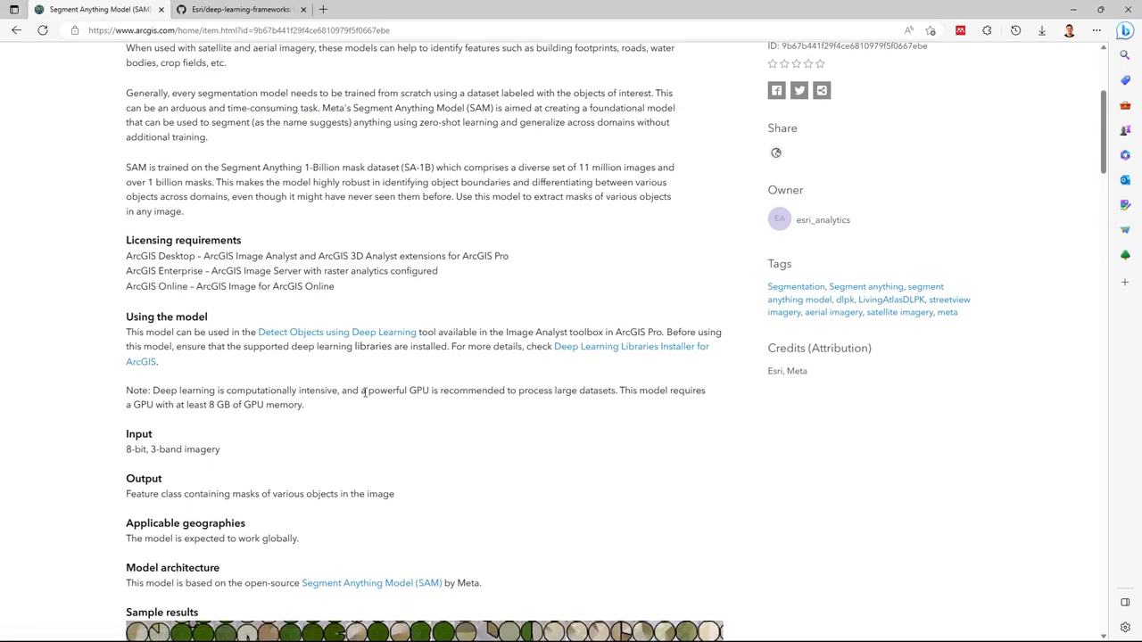
scroll(up, 3)
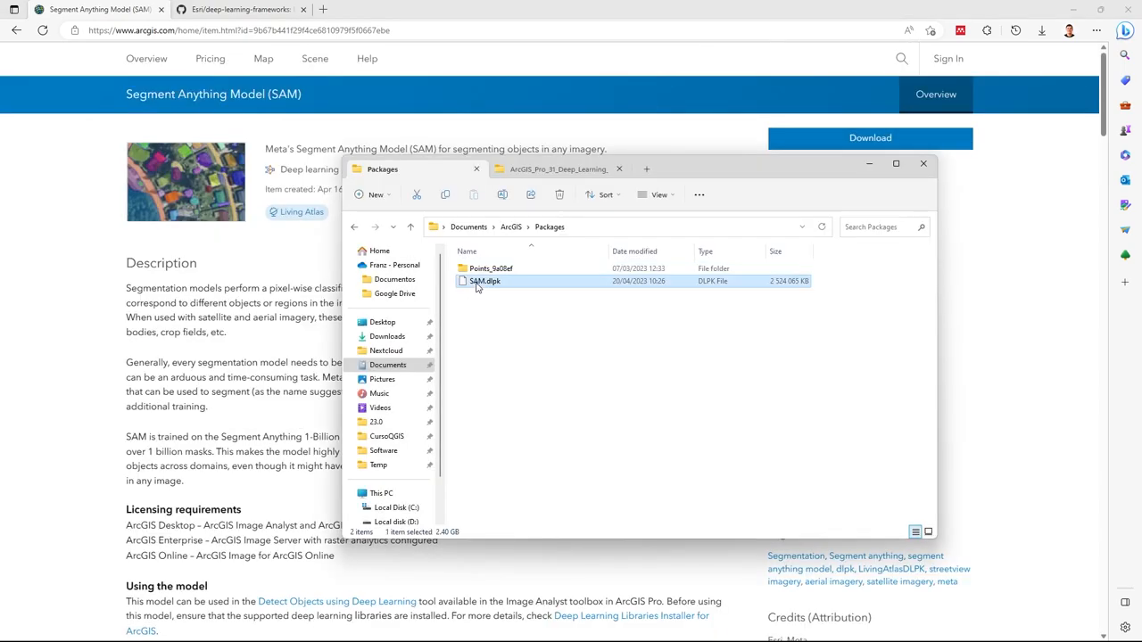
Show the ArcGIS_Pro_31_Deep_Learning folder with the ProDeepLearning installer files.
click(557, 167)
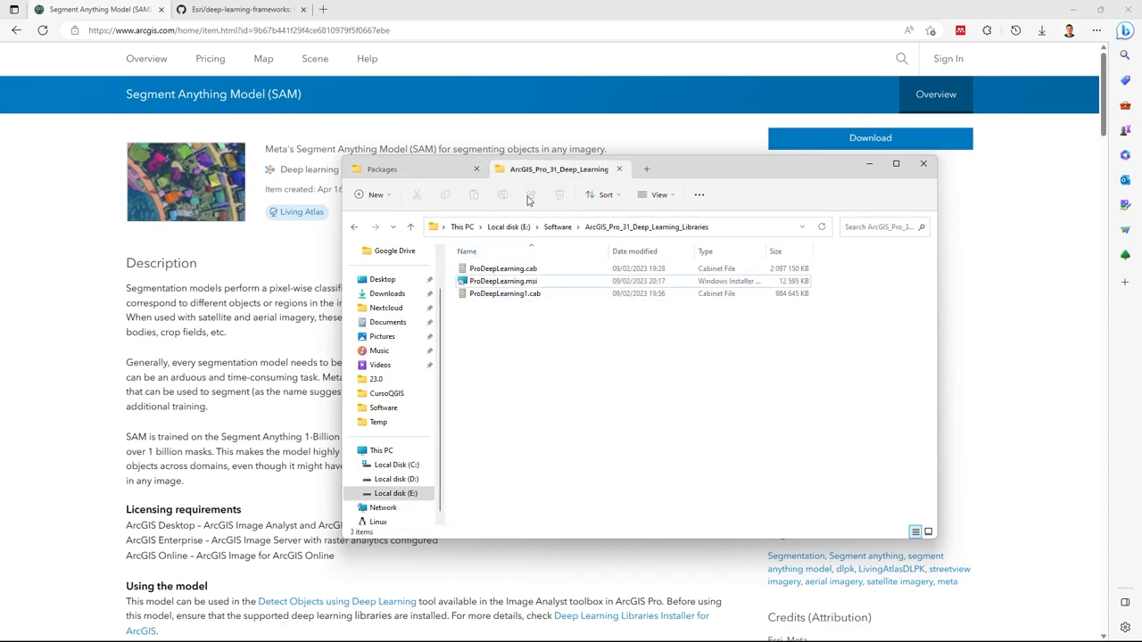
mouse_move(503, 281)
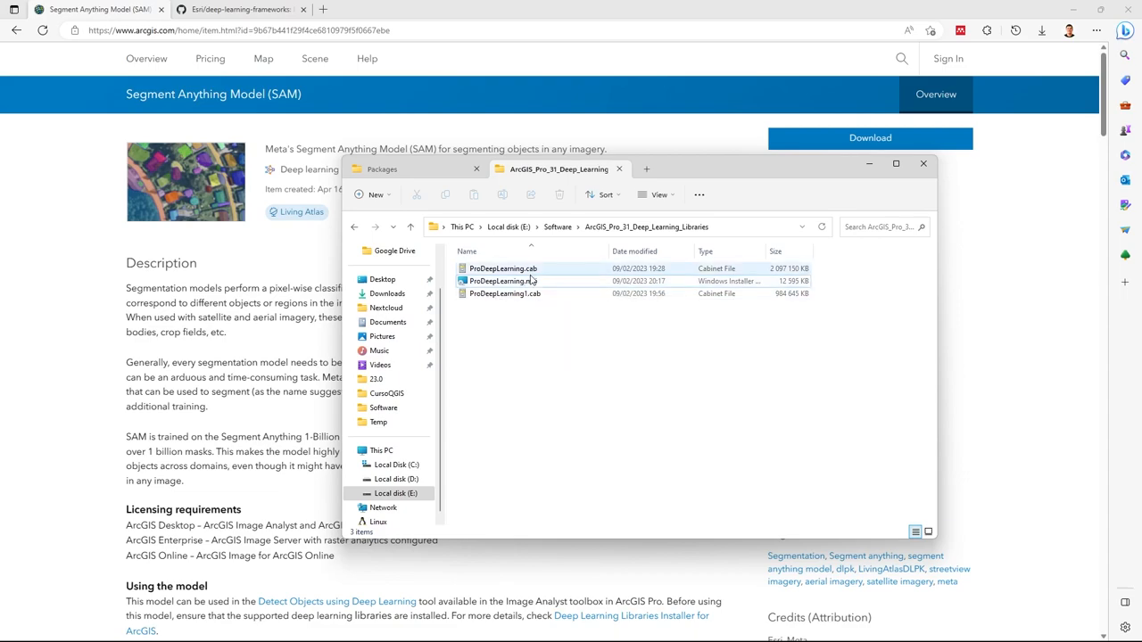
mouse_move(521, 281)
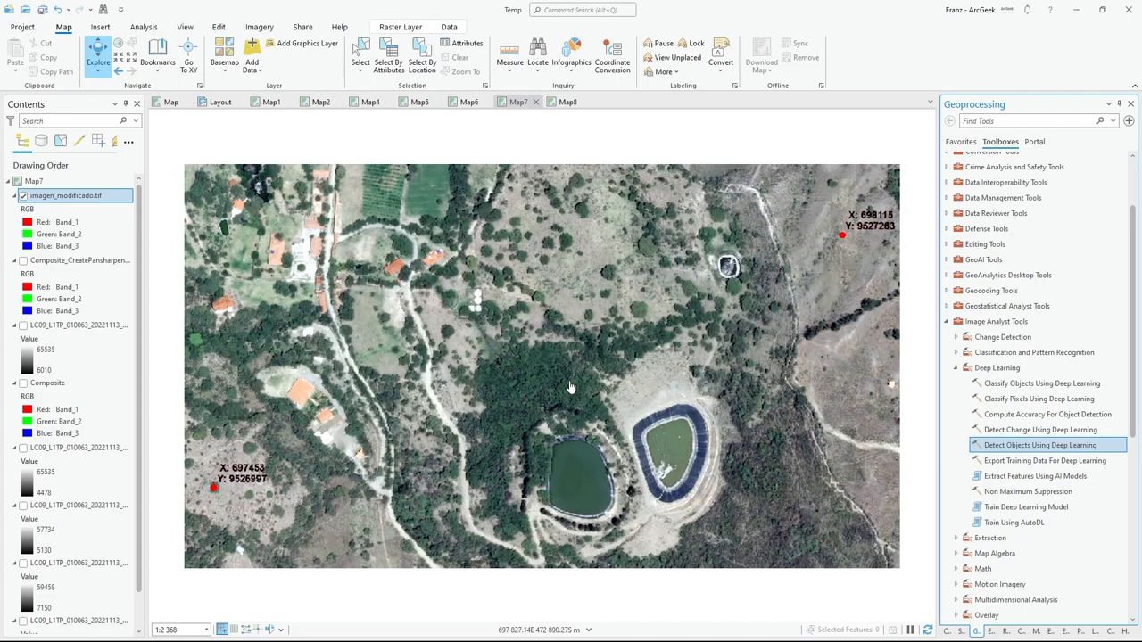
mouse_move(514, 359)
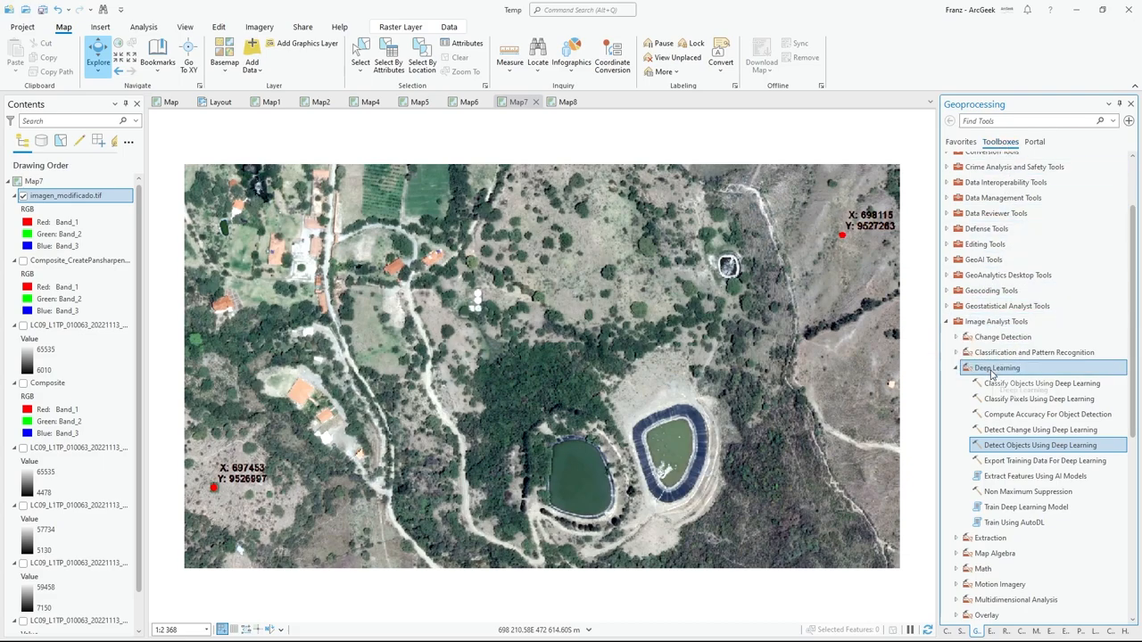
mouse_move(1010, 453)
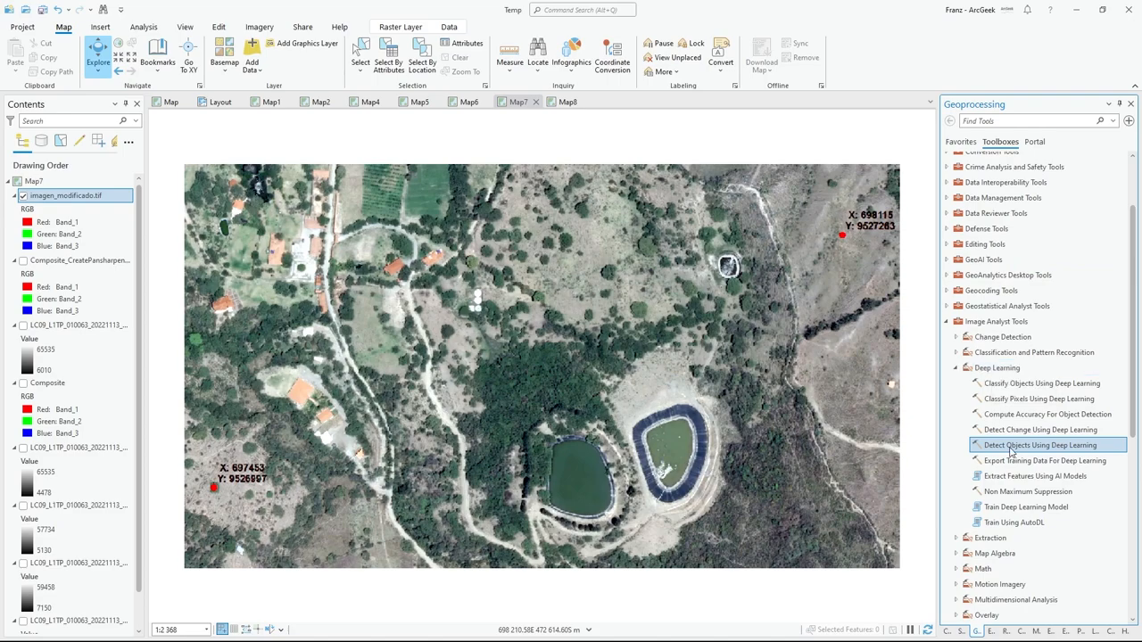
mouse_move(1039, 445)
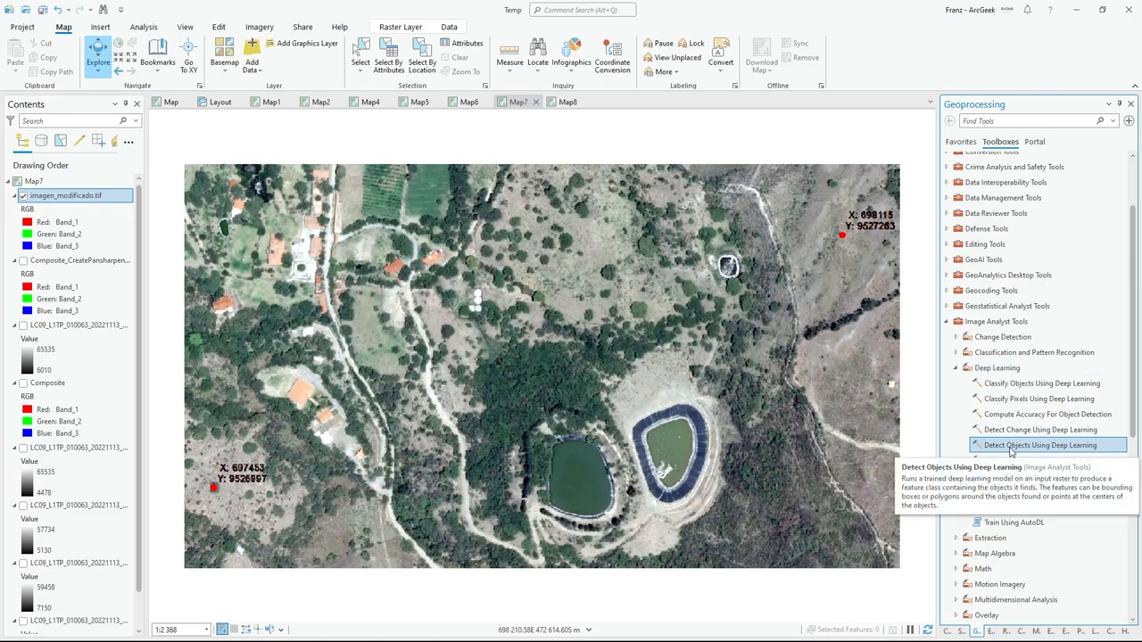
Configure Detect Objects Using Deep Learning with imagen_modificado.tif as input raster and SAM.dlpk as model definition.
click(1038, 444)
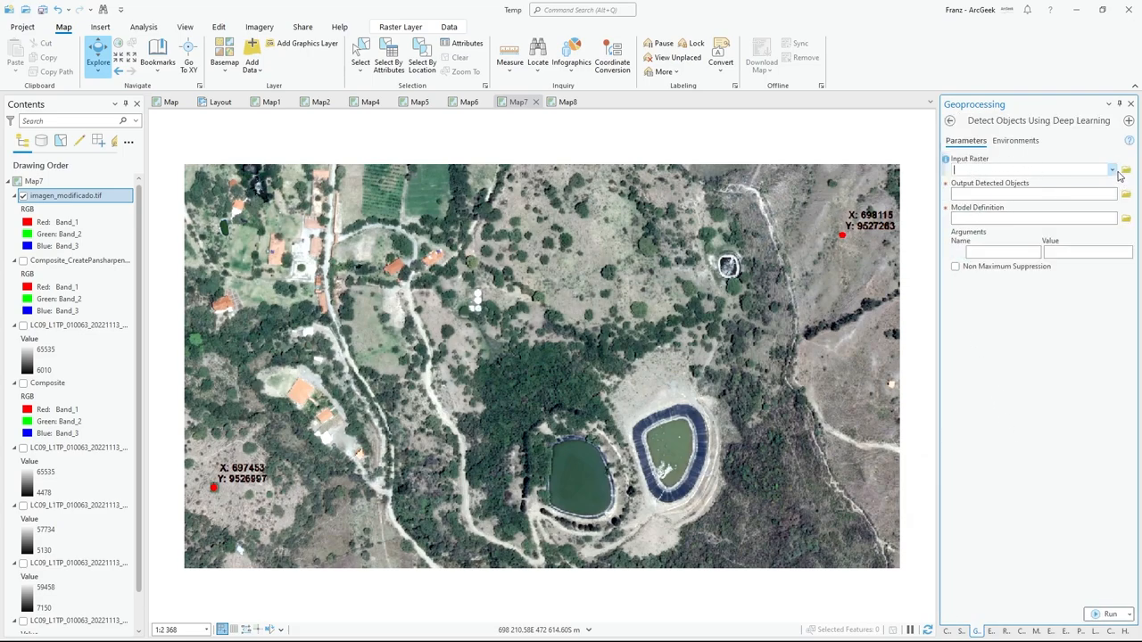
click(1111, 170)
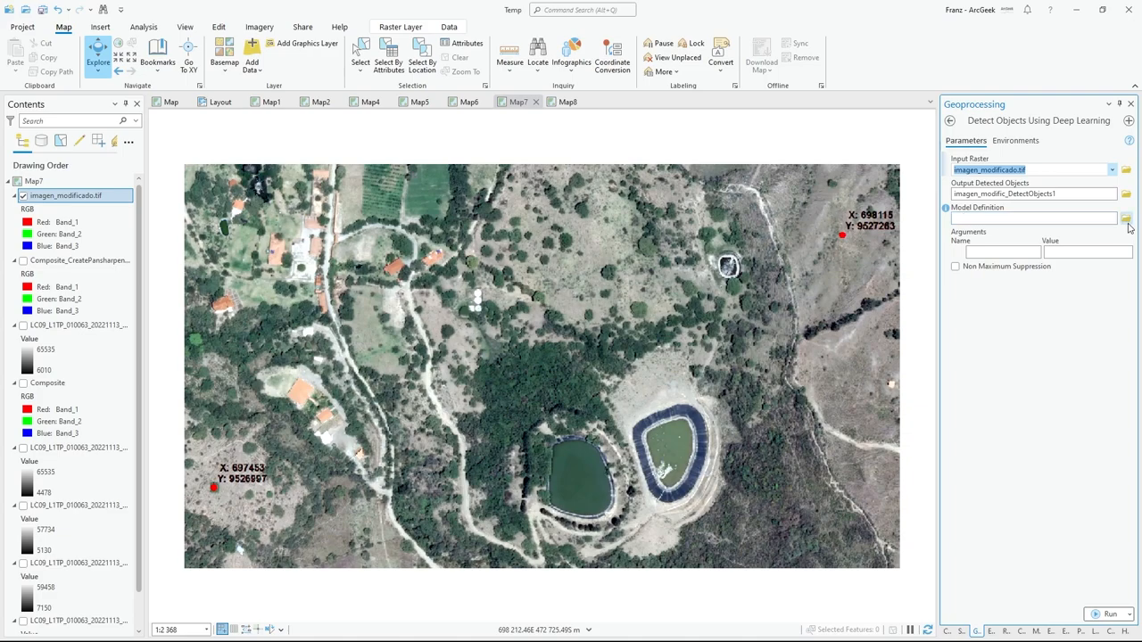
click(1124, 218)
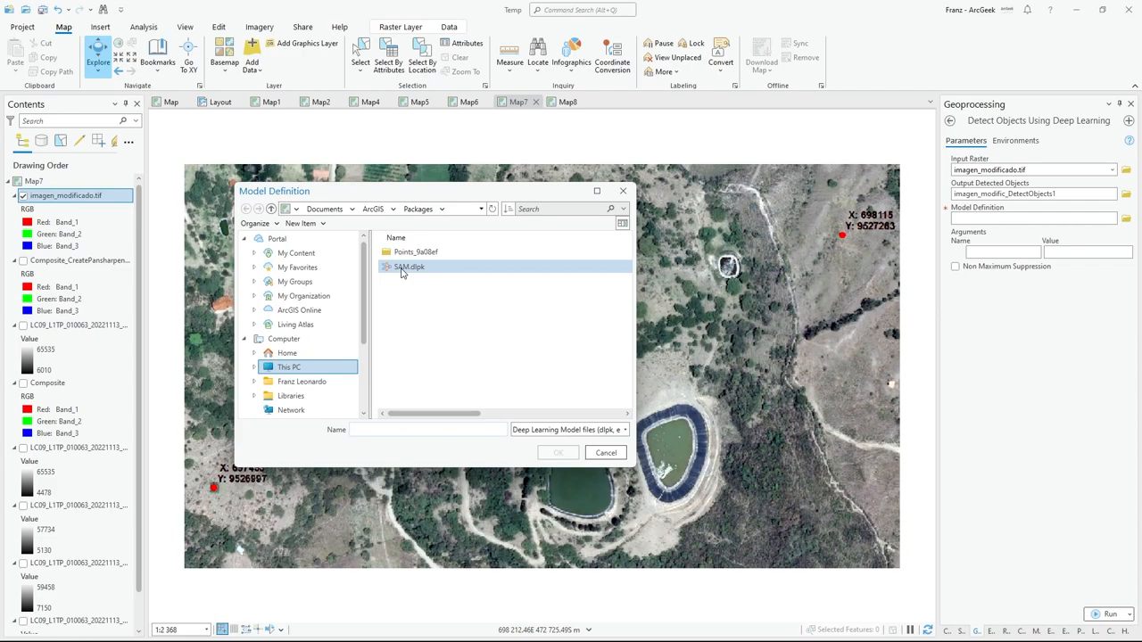
click(408, 267)
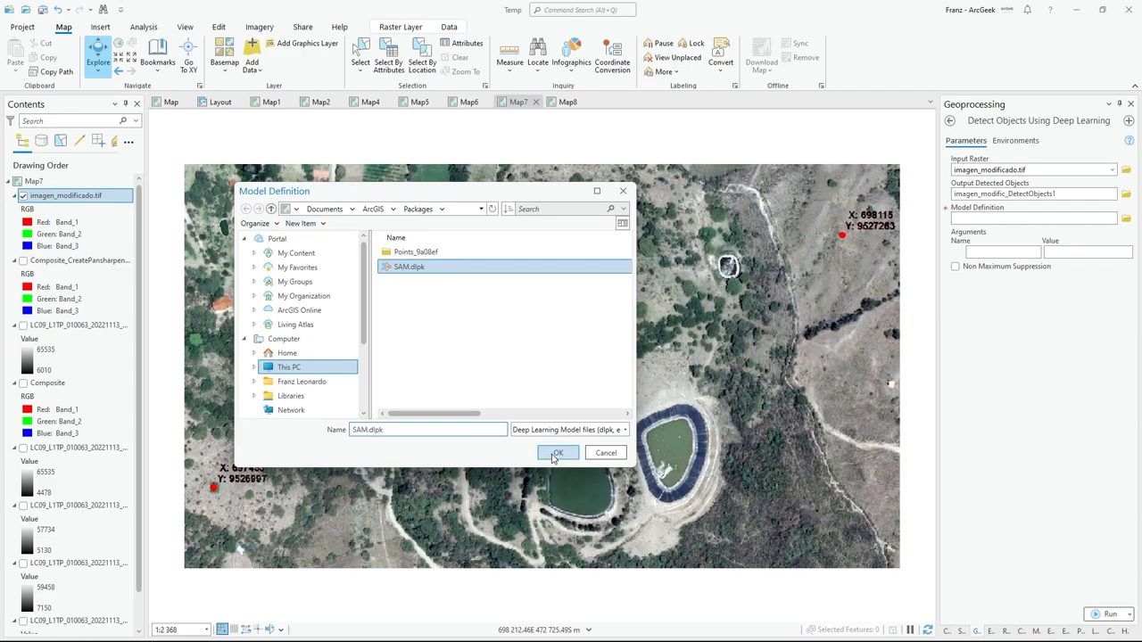
click(557, 453)
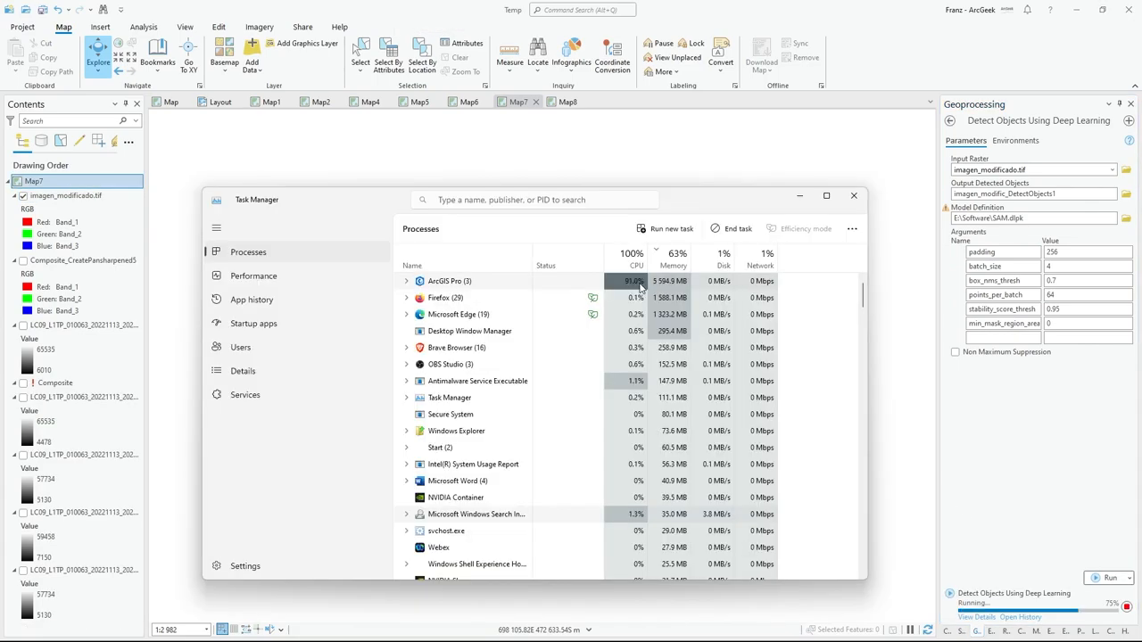
Watch CPU and memory usage in the Performance view while the detection runs.
click(253, 275)
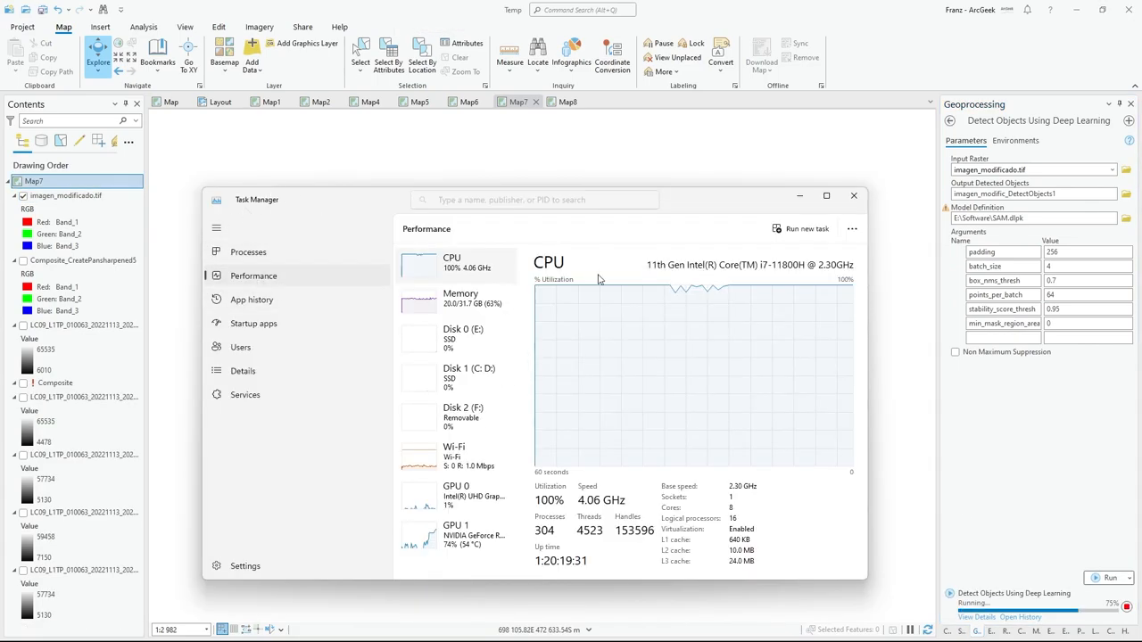
click(460, 298)
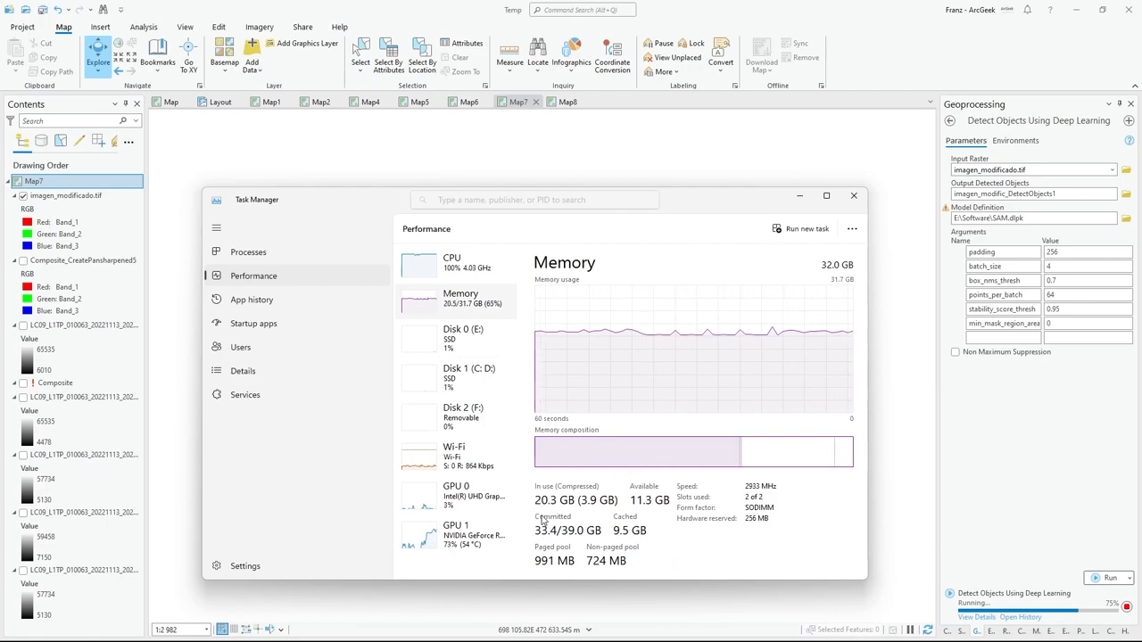
click(456, 533)
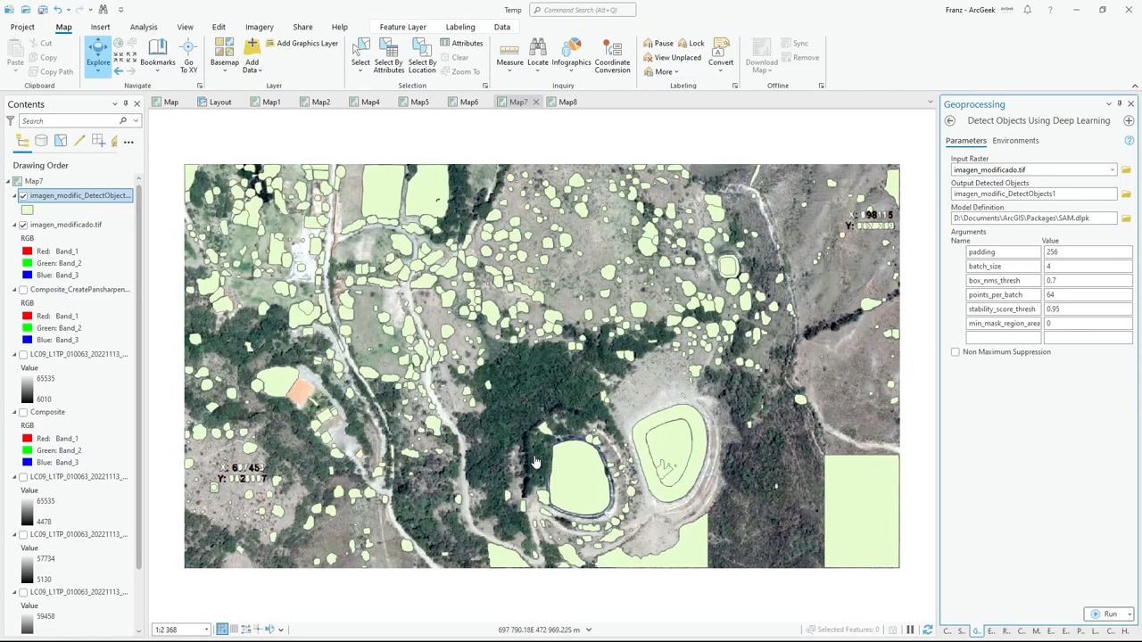
mouse_move(453, 372)
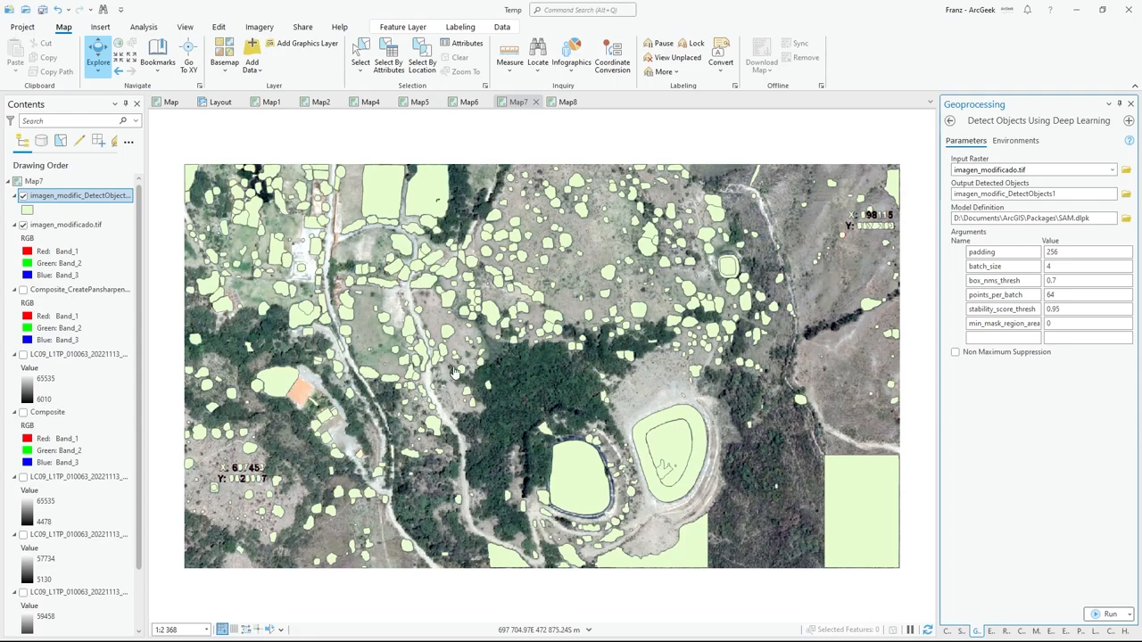
mouse_move(455, 372)
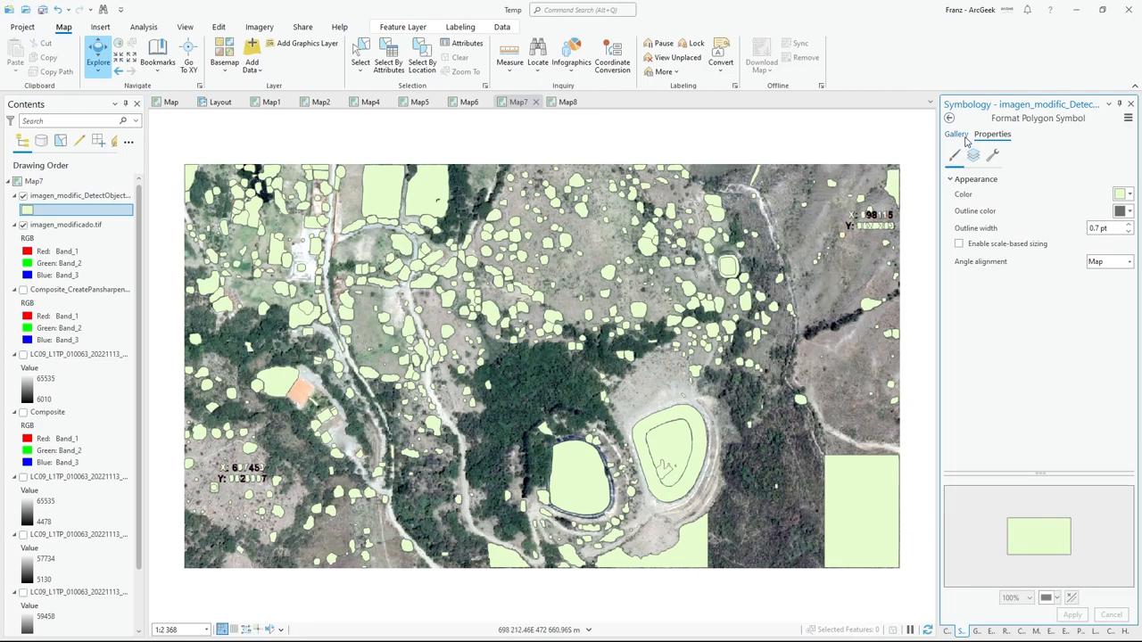
Restyle the detected polygons with an outline-only symbol and a red outline colour.
click(957, 134)
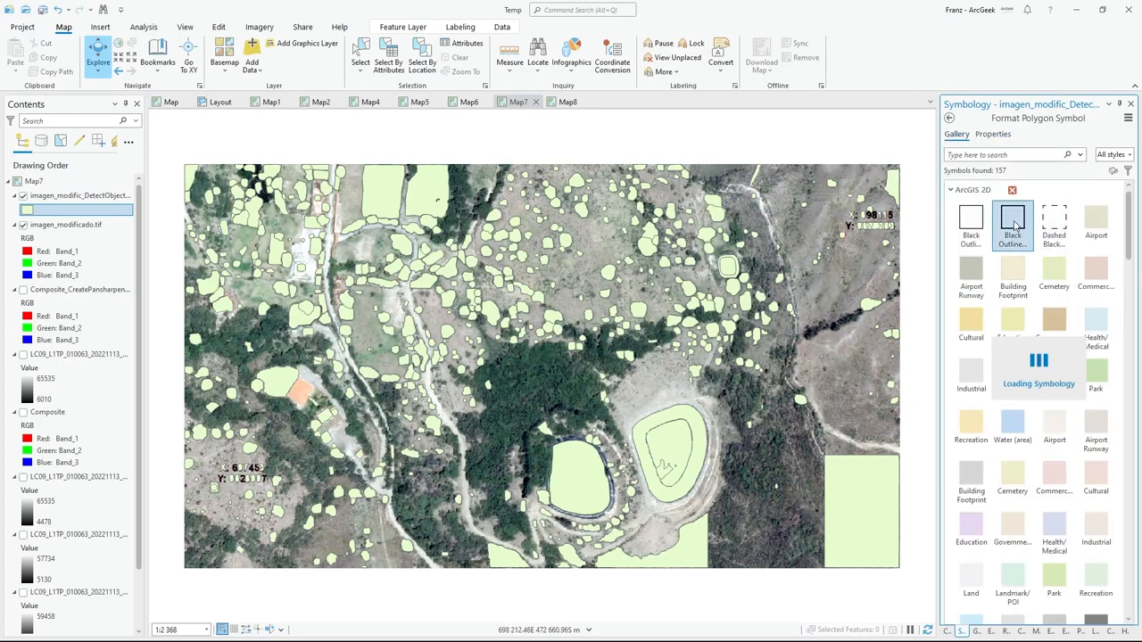
click(991, 134)
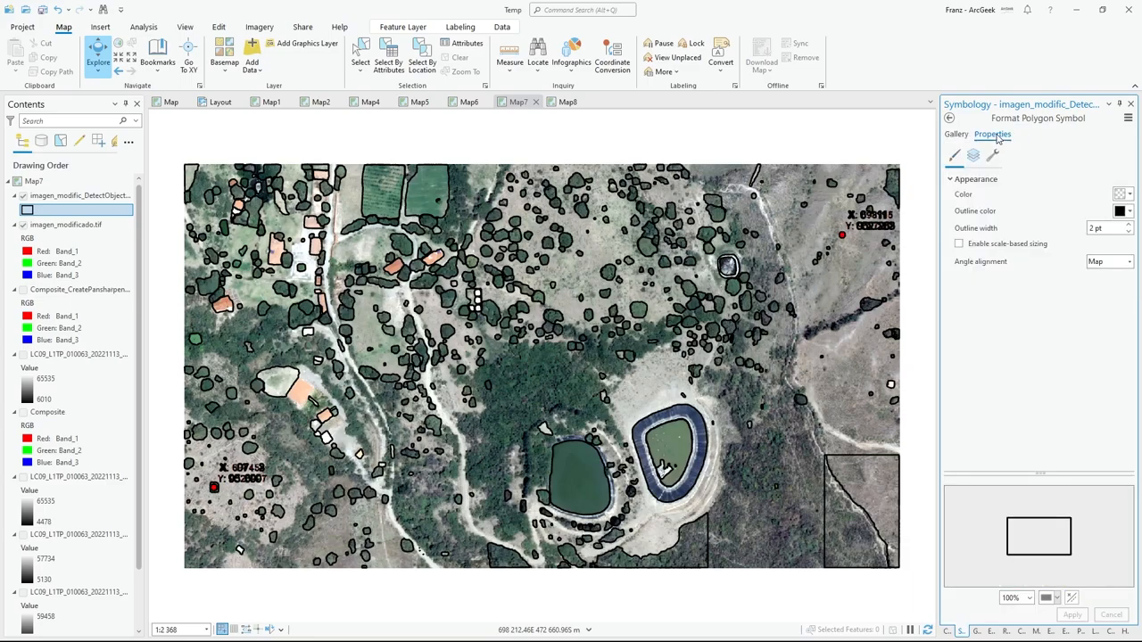
click(1120, 211)
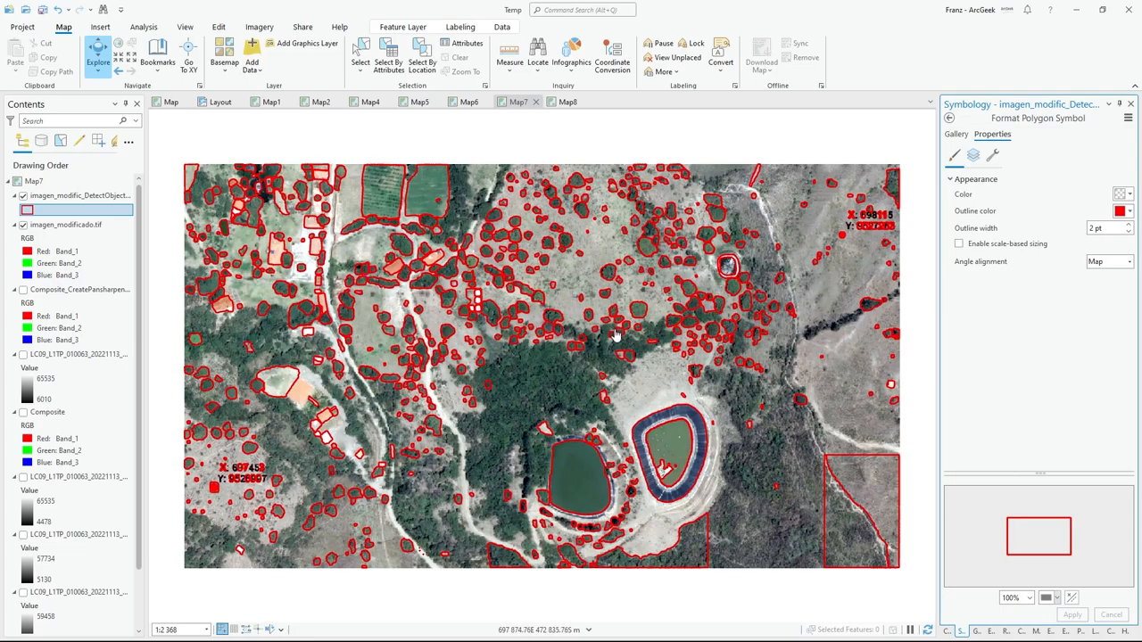
mouse_move(479, 271)
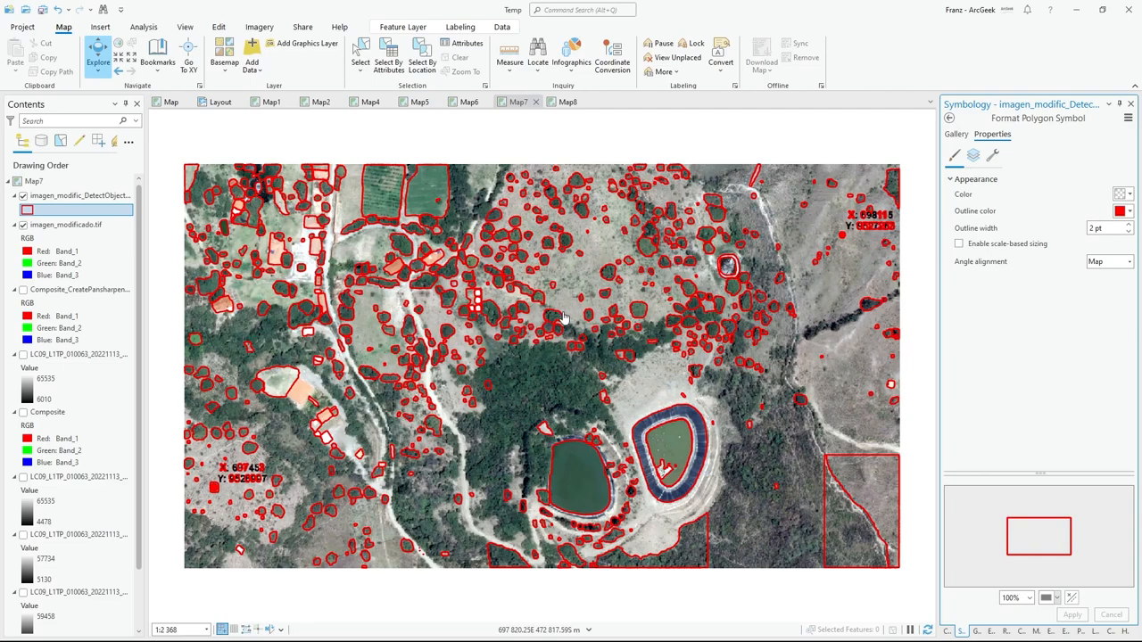
mouse_move(853, 499)
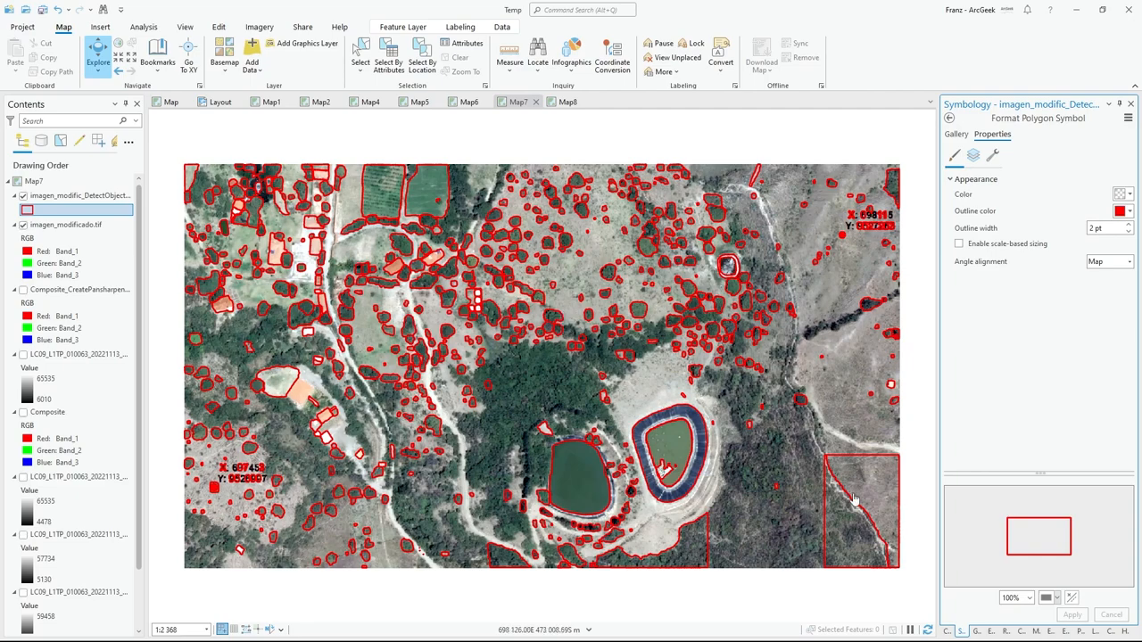
mouse_move(822, 531)
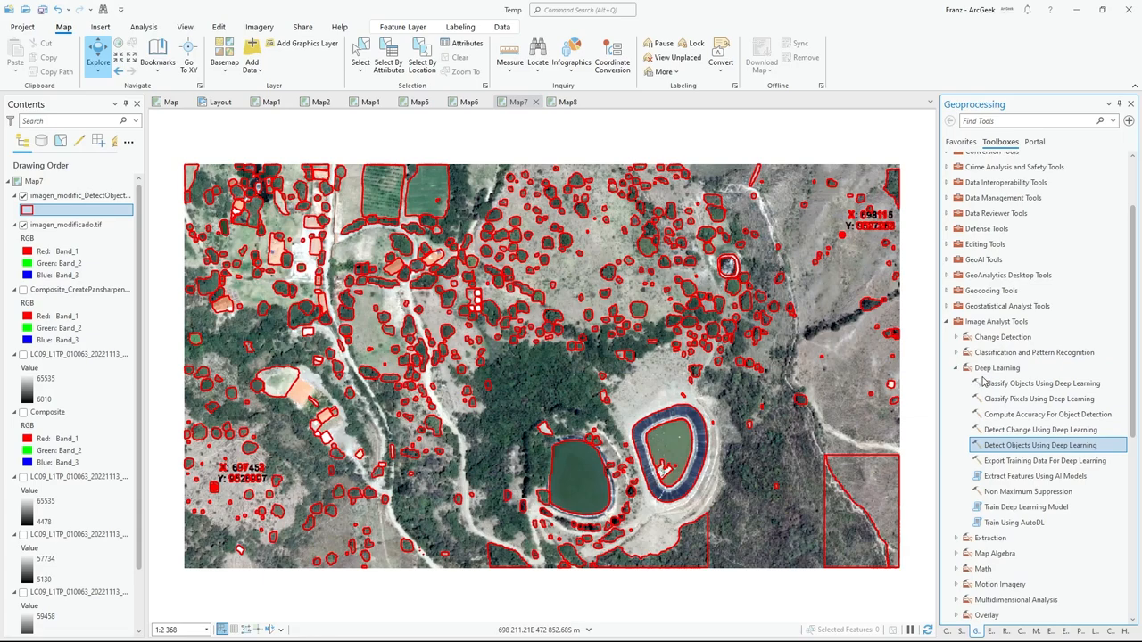
mouse_move(995, 368)
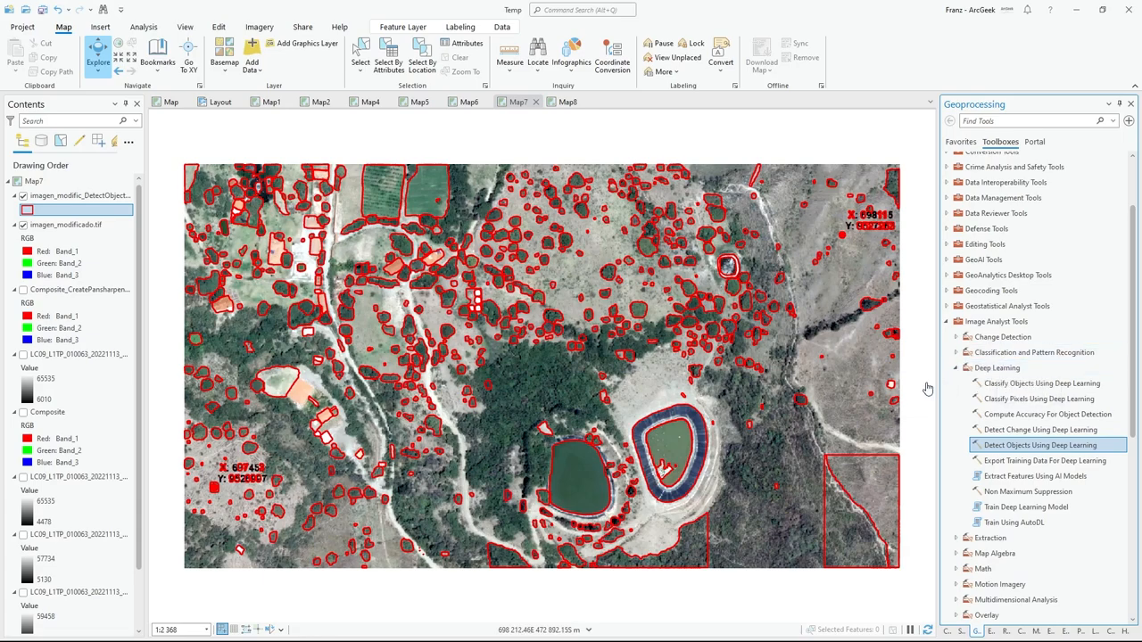
mouse_move(913, 389)
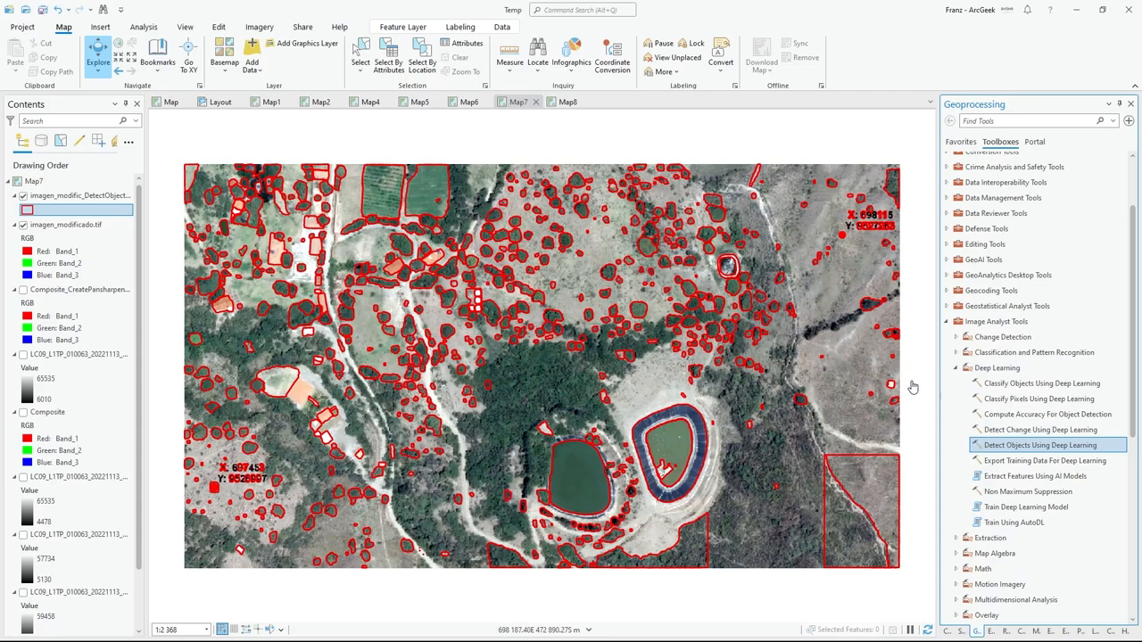
mouse_move(532, 337)
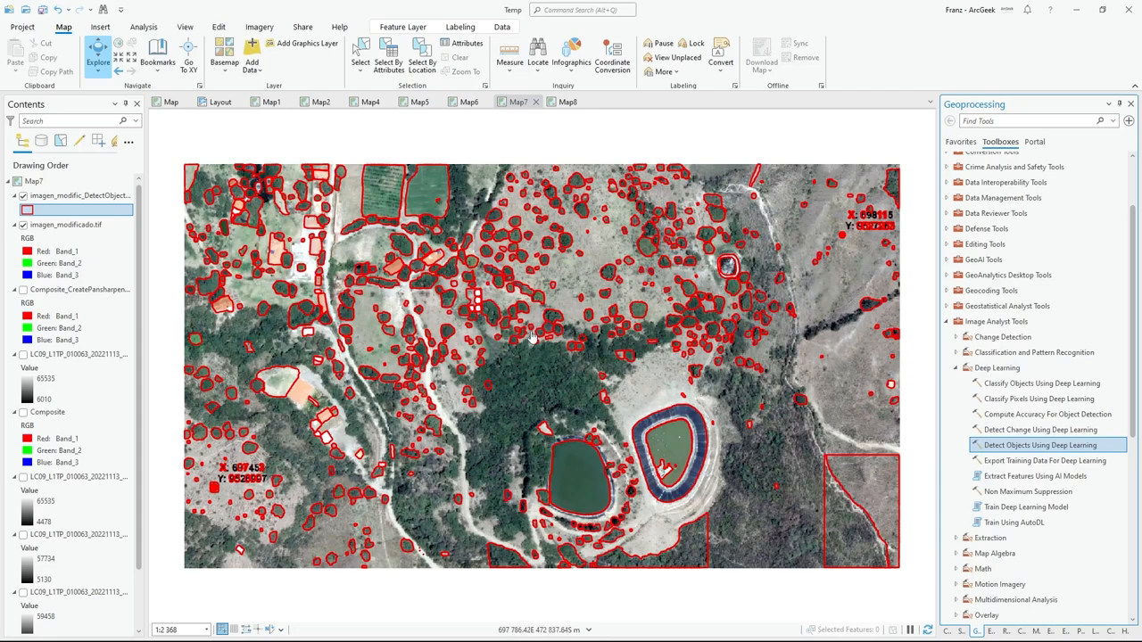